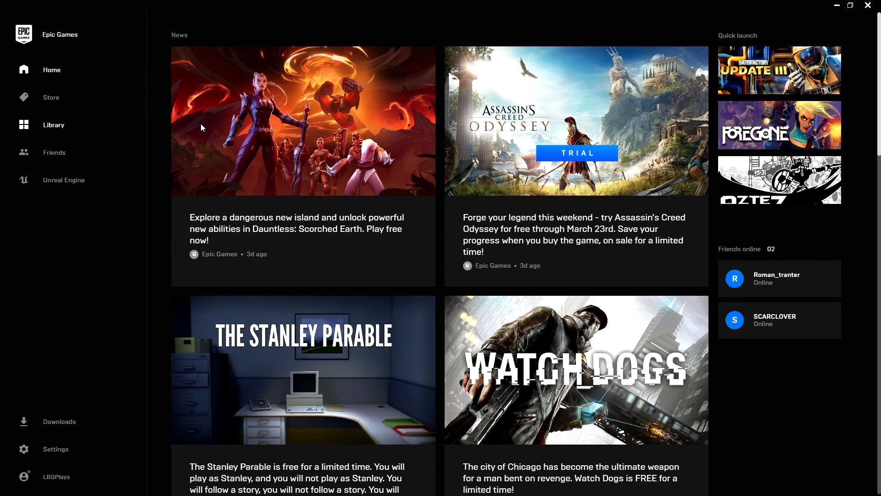
# Go to the Library and scroll down to the Watch Dogs tile marked Ubisoft Login Required.
pyautogui.click(53, 125)
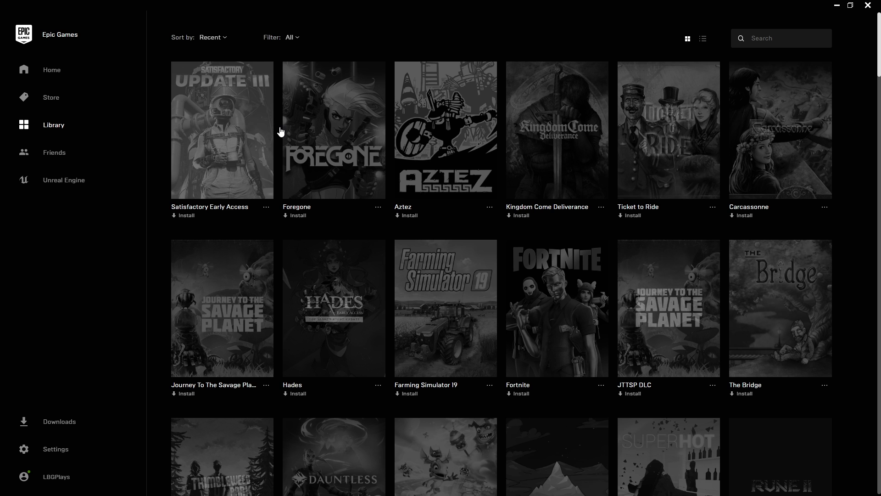
pyautogui.scroll(-3)
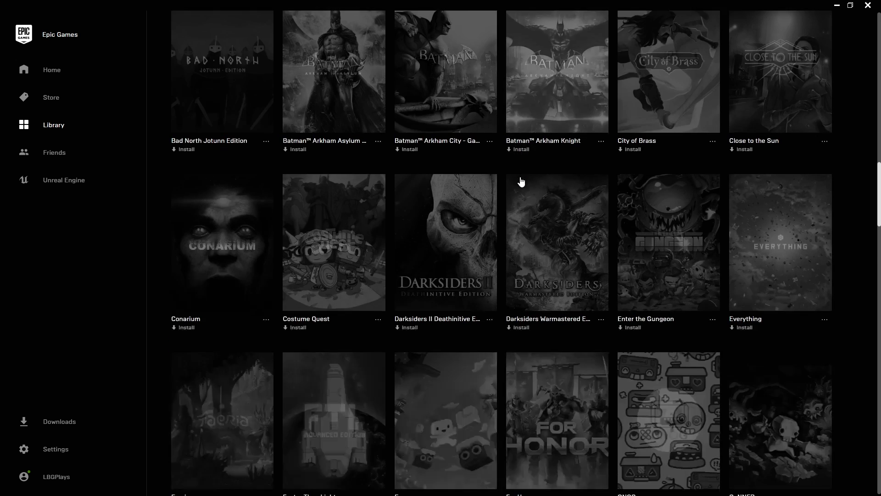
pyautogui.scroll(-3)
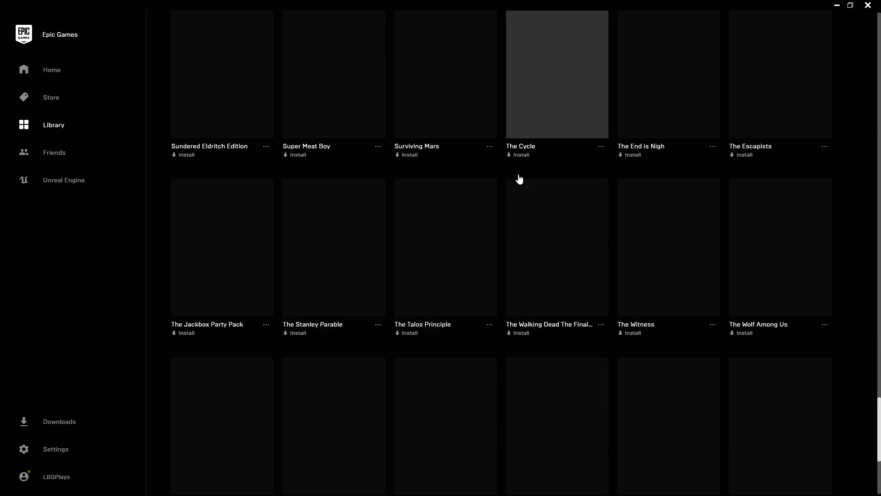
pyautogui.scroll(-3)
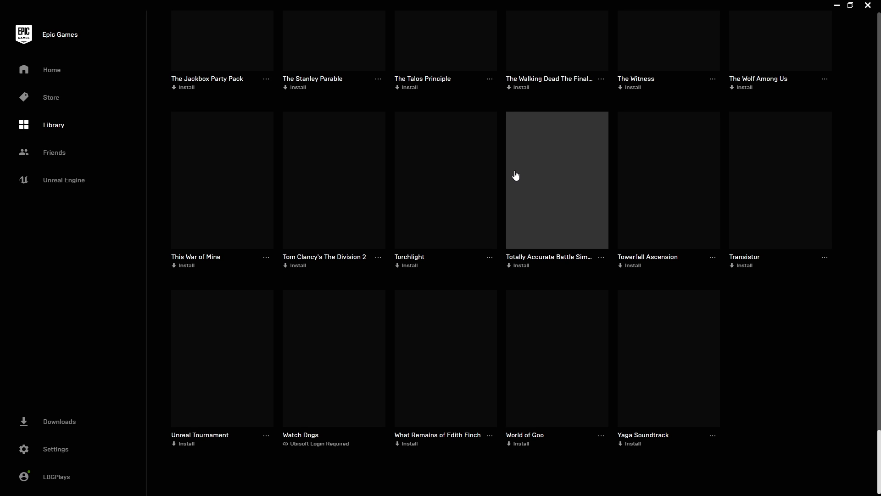
pyautogui.moveTo(343, 336)
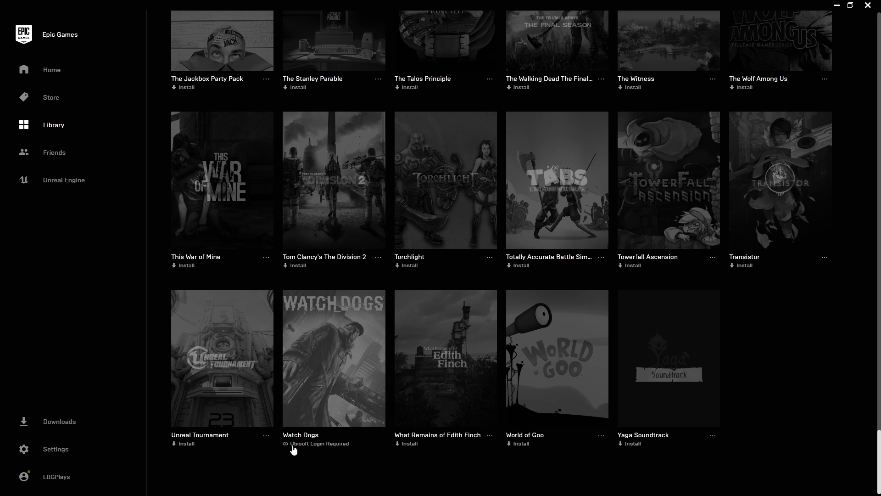
pyautogui.click(333, 359)
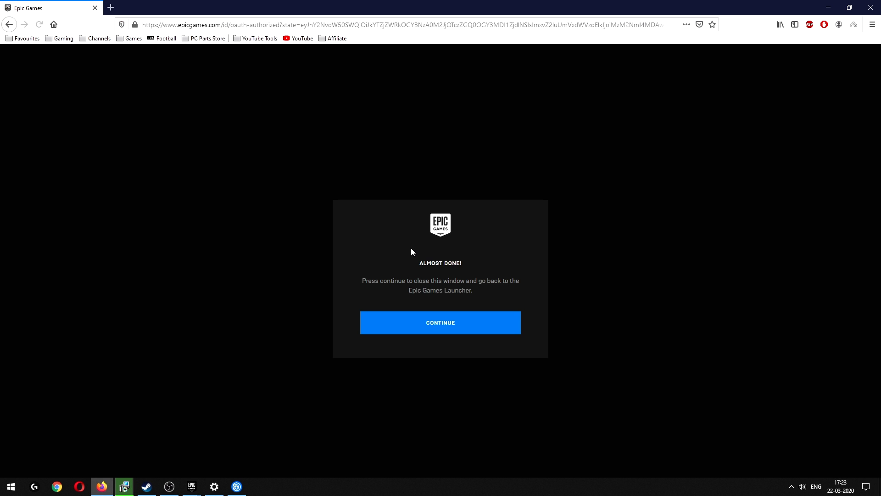
pyautogui.moveTo(443, 309)
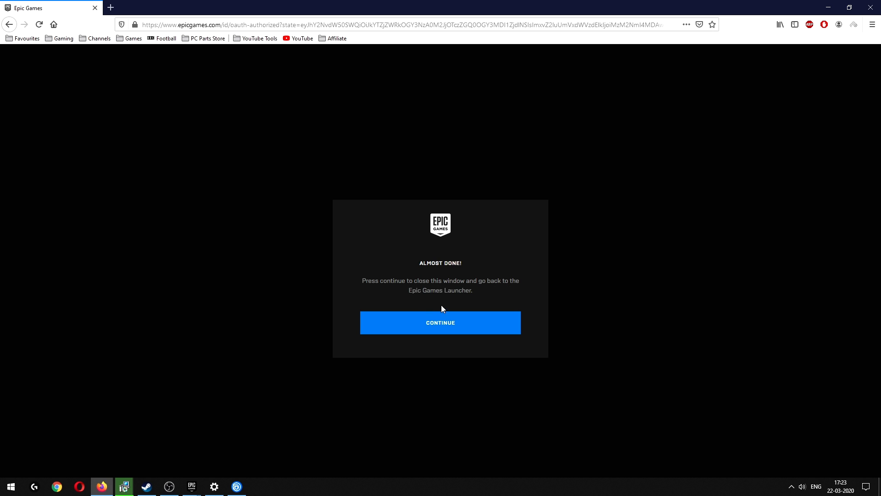
# Continue on the Almost Done page to finish authorization, then switch back to the launcher.
pyautogui.click(440, 323)
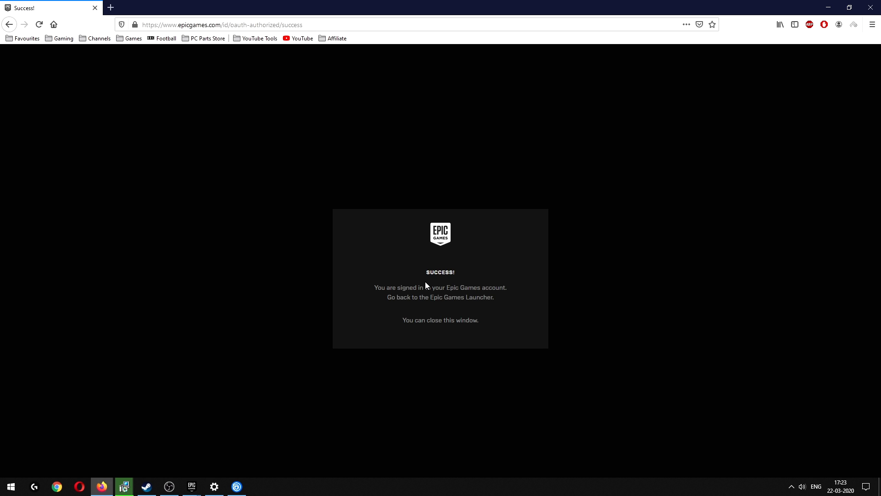
pyautogui.moveTo(465, 304)
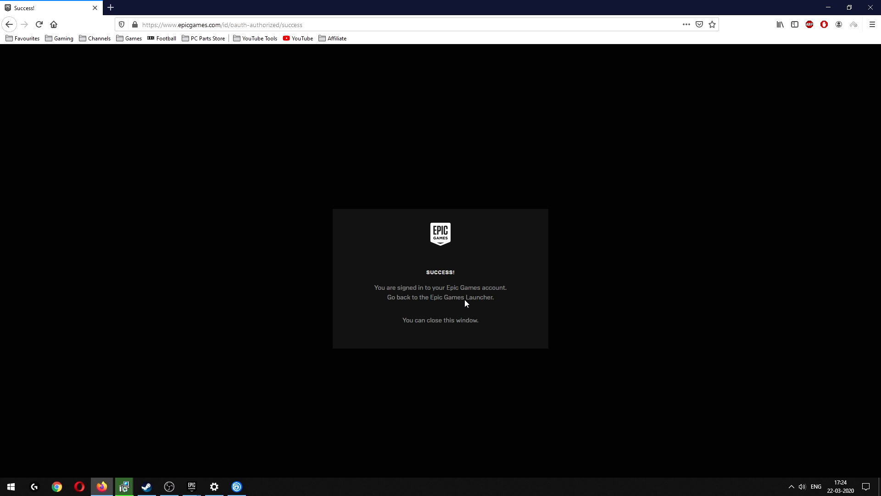
pyautogui.click(190, 486)
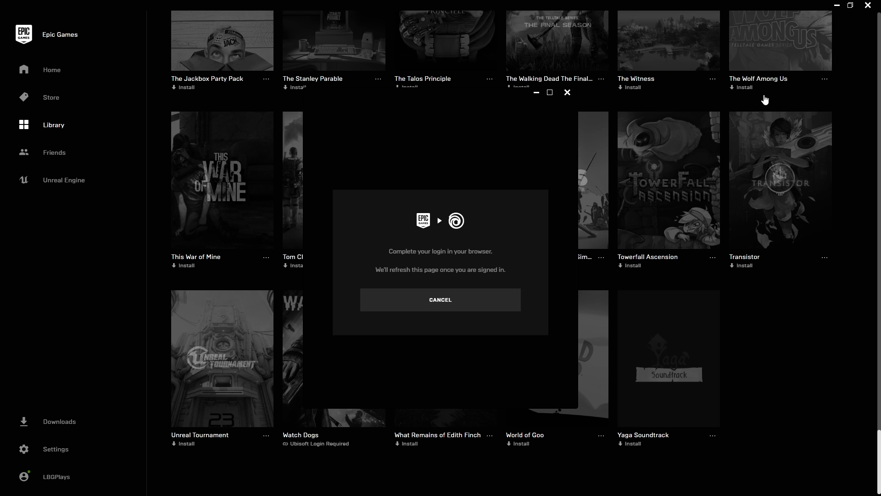
pyautogui.moveTo(530, 219)
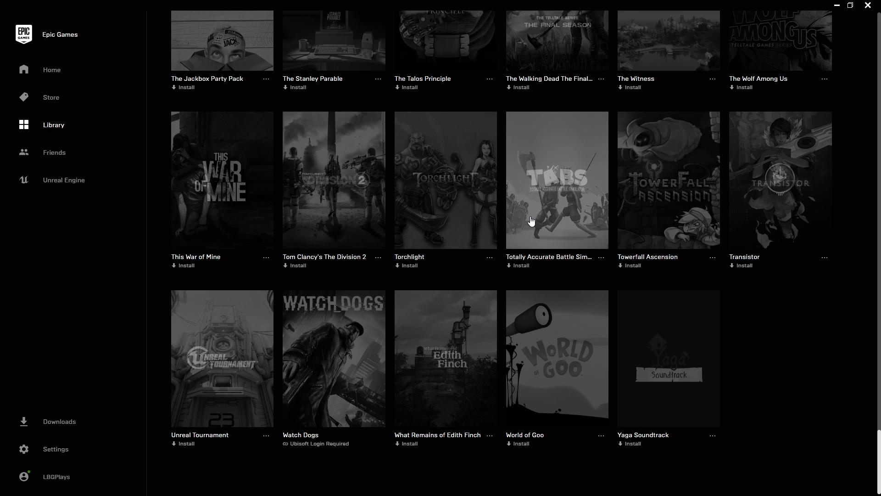
pyautogui.moveTo(293, 450)
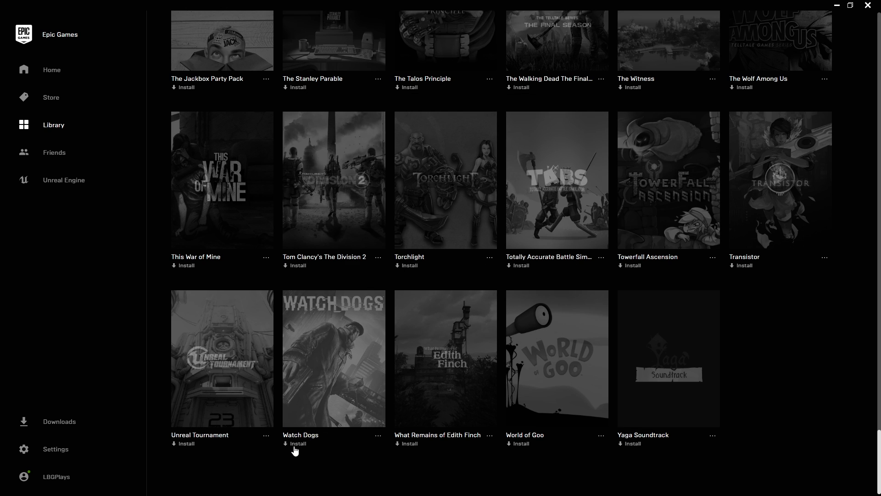
pyautogui.moveTo(298, 449)
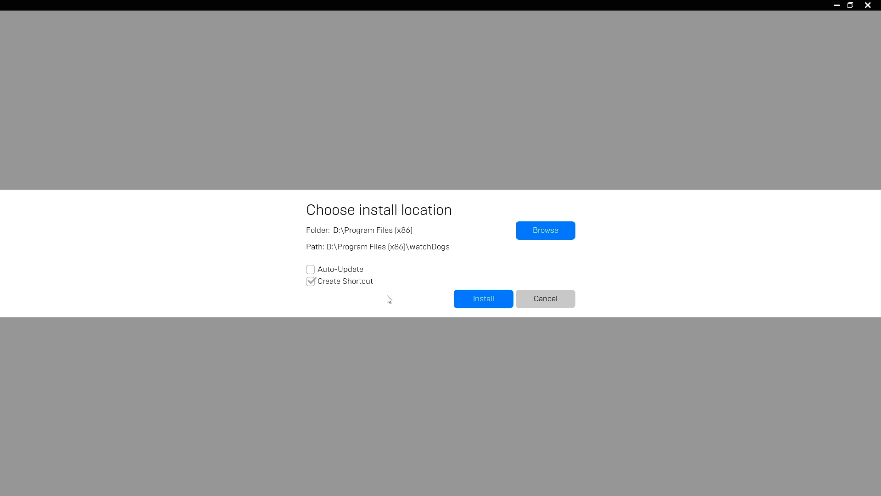
pyautogui.click(481, 298)
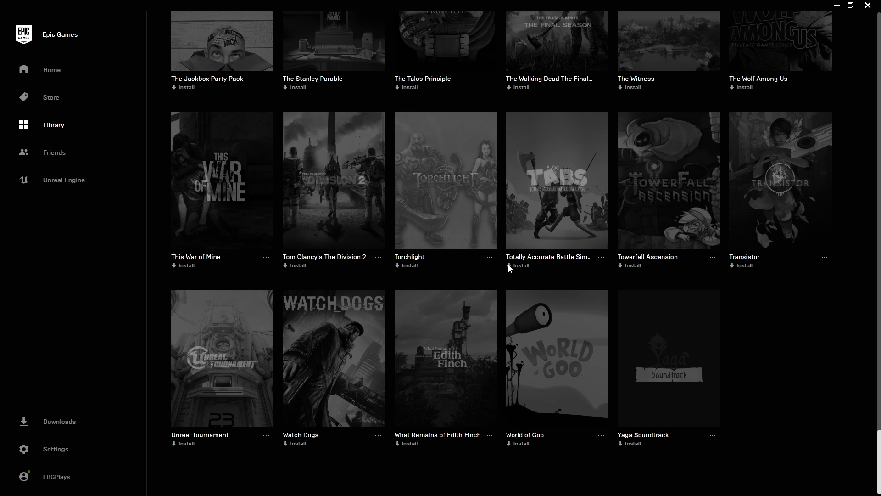
pyautogui.moveTo(870, 5)
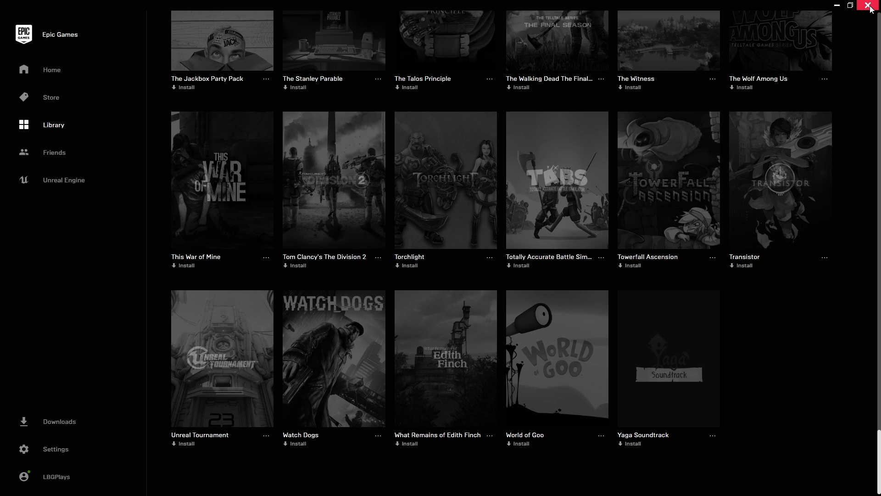